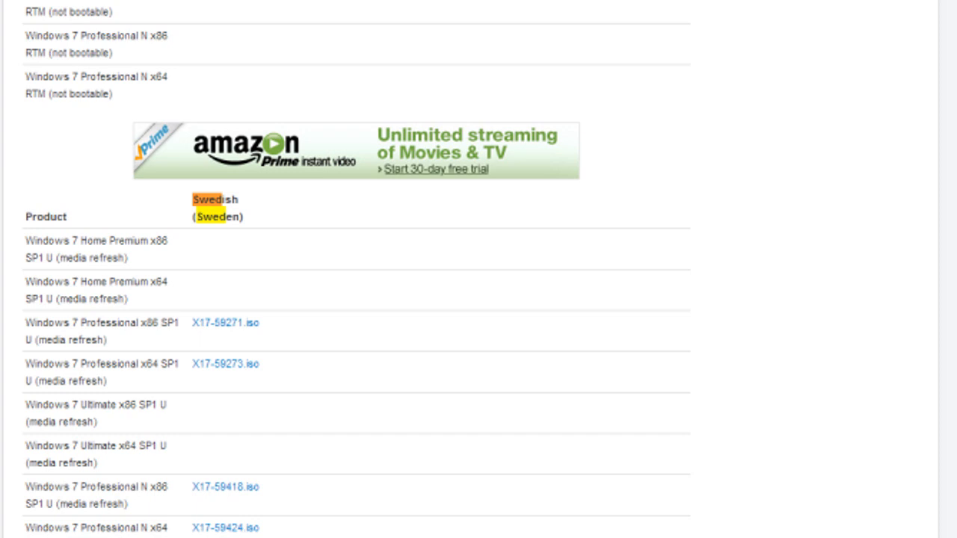
pyautogui.moveTo(430, 357)
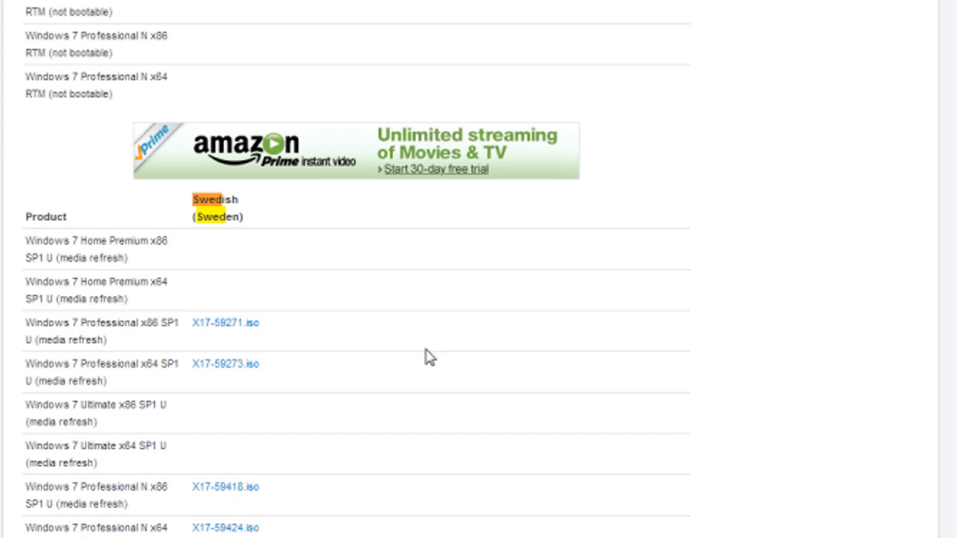
pyautogui.moveTo(272, 280)
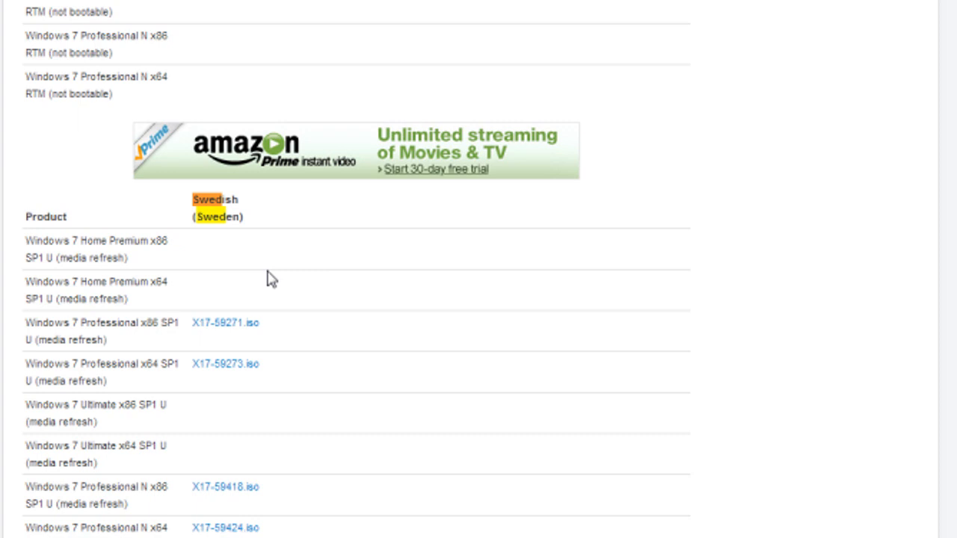
pyautogui.moveTo(238, 260)
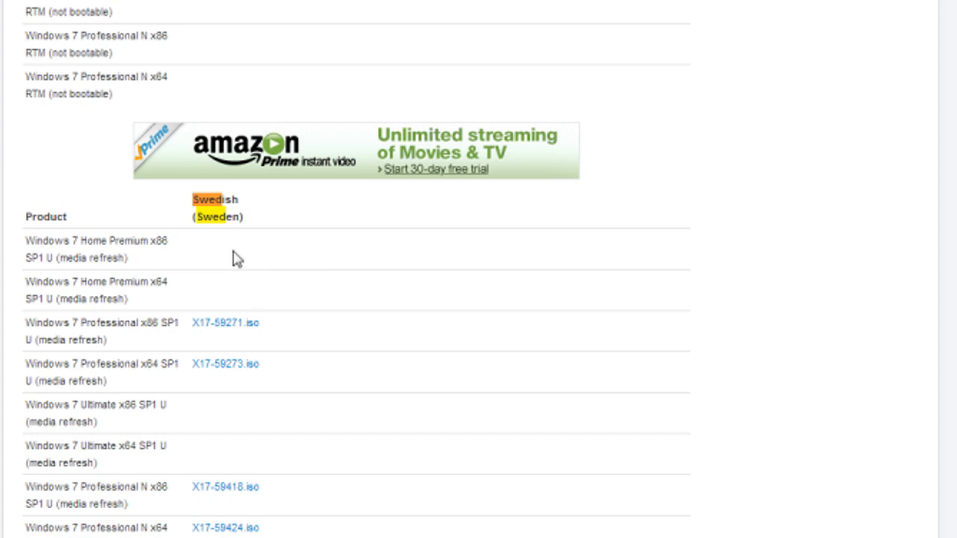
pyautogui.moveTo(174, 317)
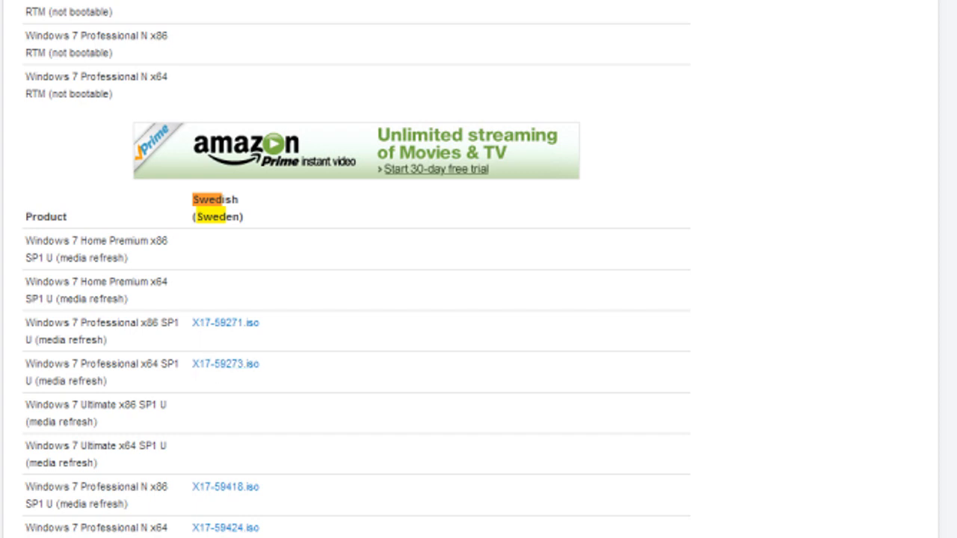
pyautogui.moveTo(201, 389)
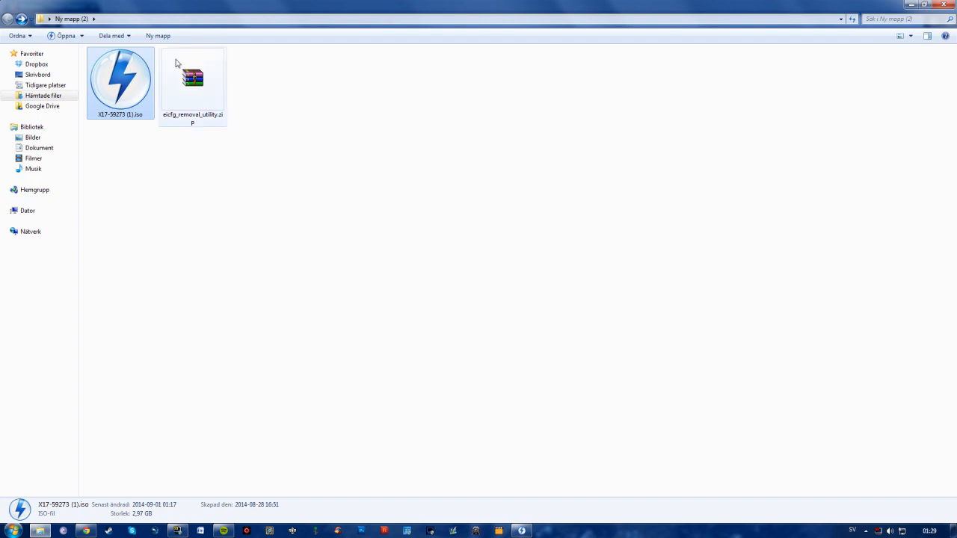
pyautogui.moveTo(192, 78)
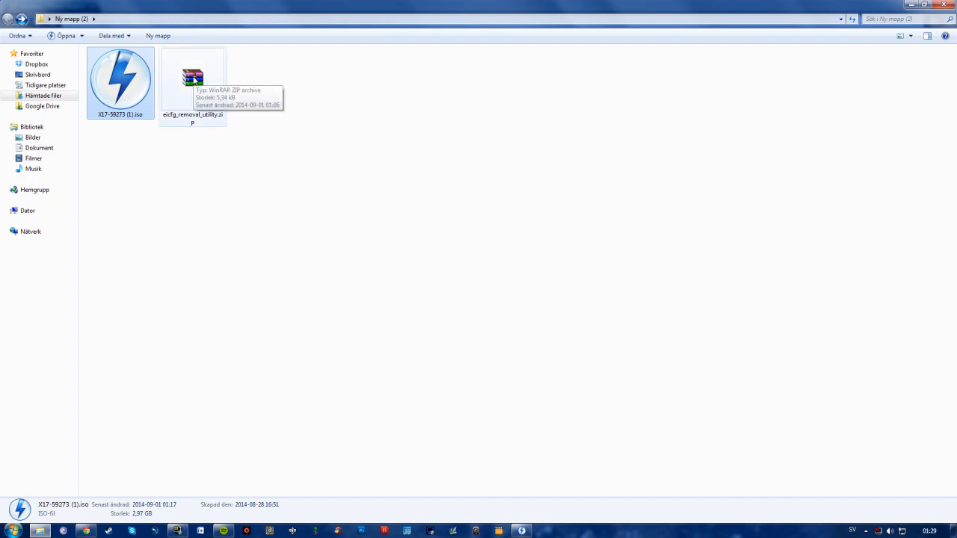
# Open the removal utility zip in WinRAR and dismiss the license reminder.
pyautogui.rightClick(192, 78)
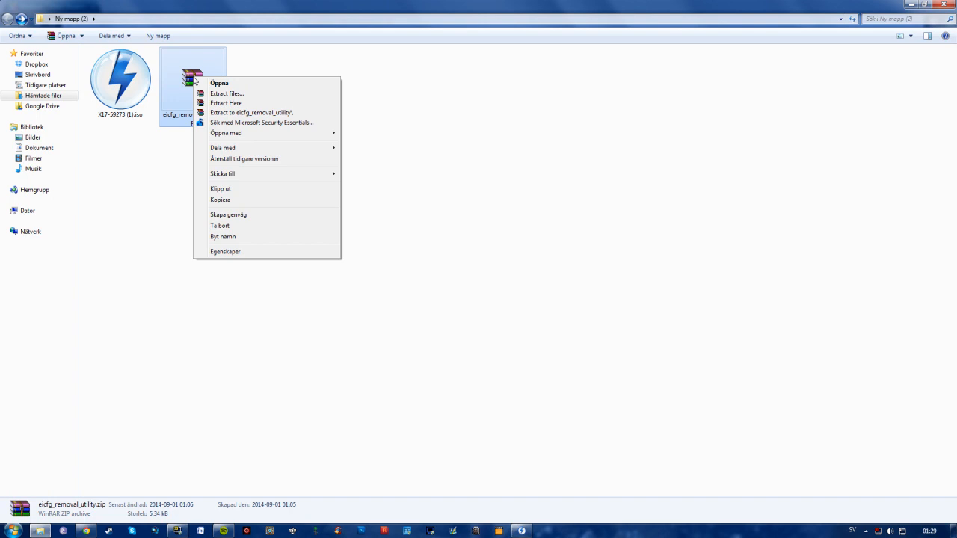
pyautogui.moveTo(224, 84)
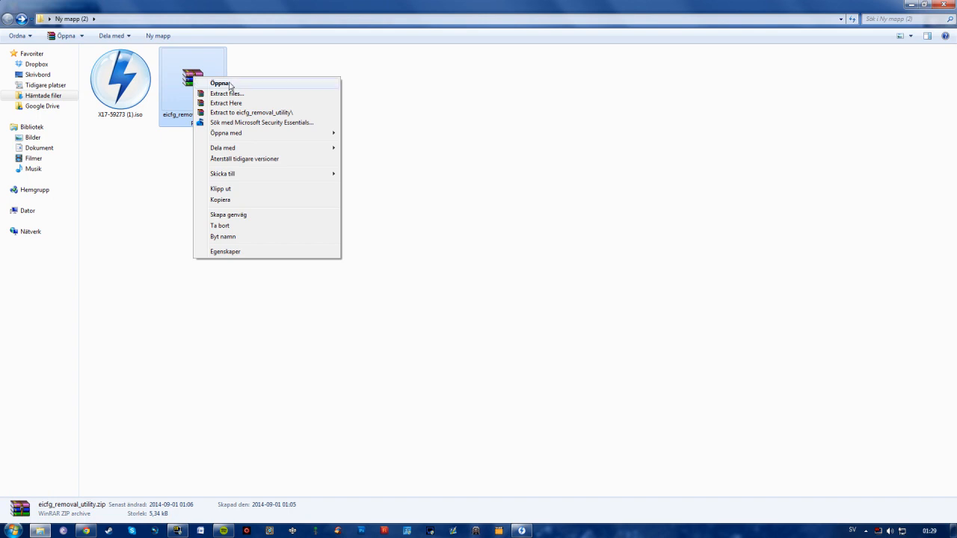
pyautogui.click(220, 84)
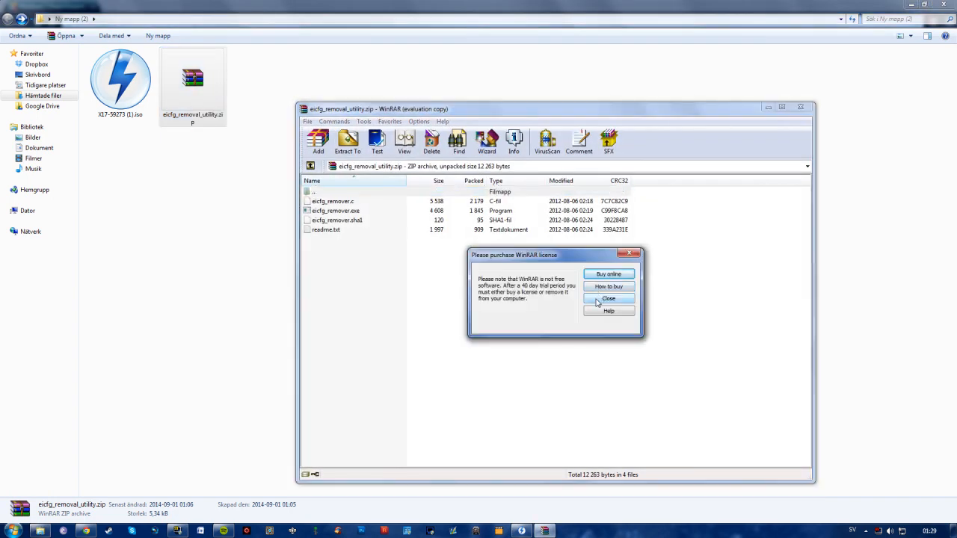
pyautogui.click(608, 298)
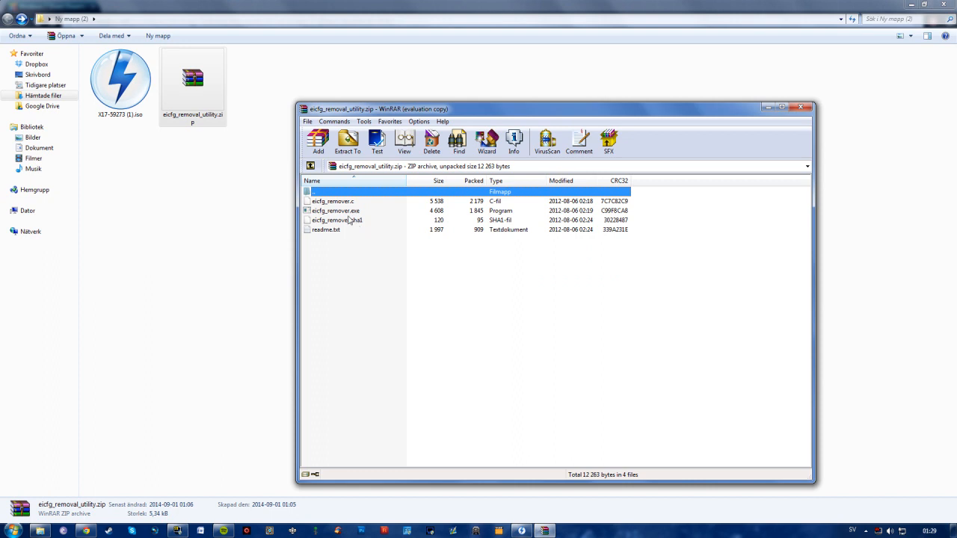
# Run eicfg_removal.exe on the Windows 7 ISO and acknowledge ei.cfg was removed.
pyautogui.click(335, 209)
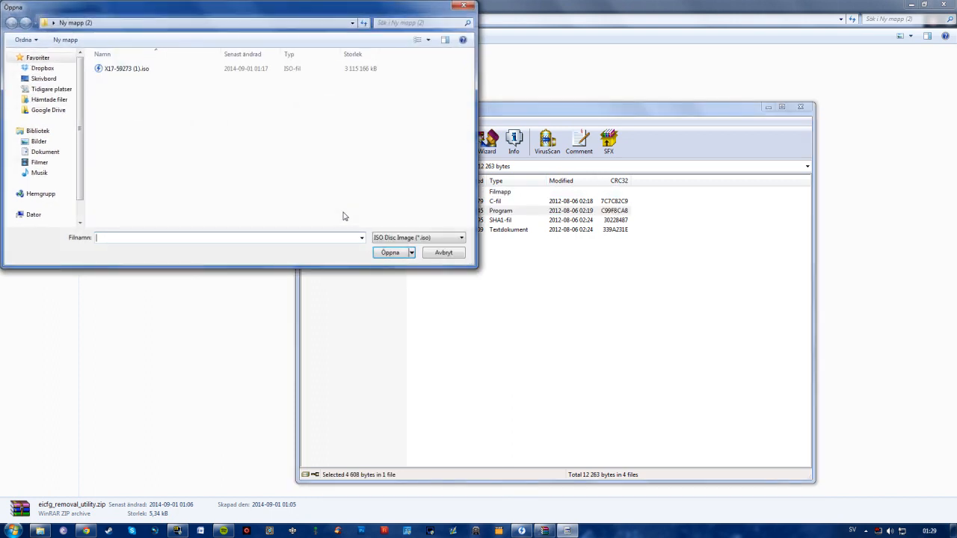
pyautogui.click(126, 68)
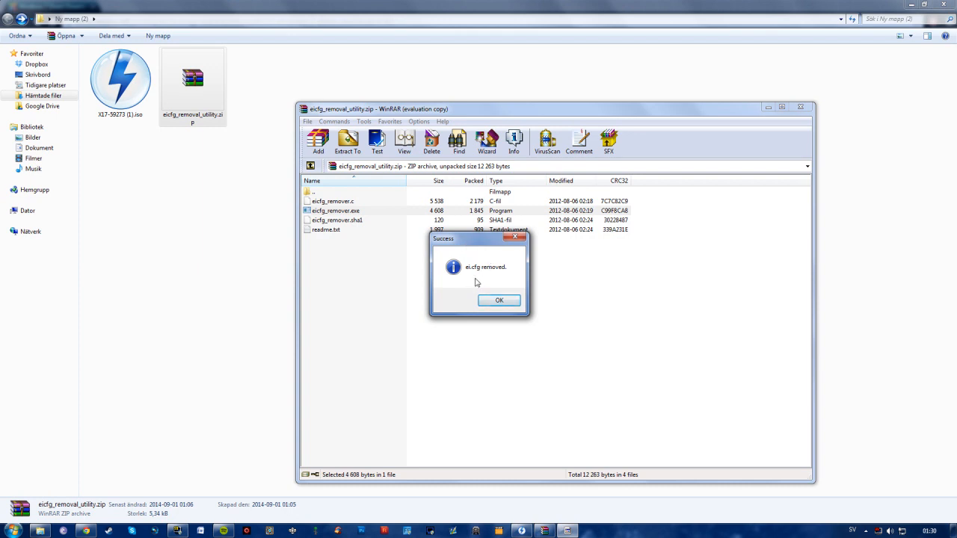
pyautogui.click(499, 299)
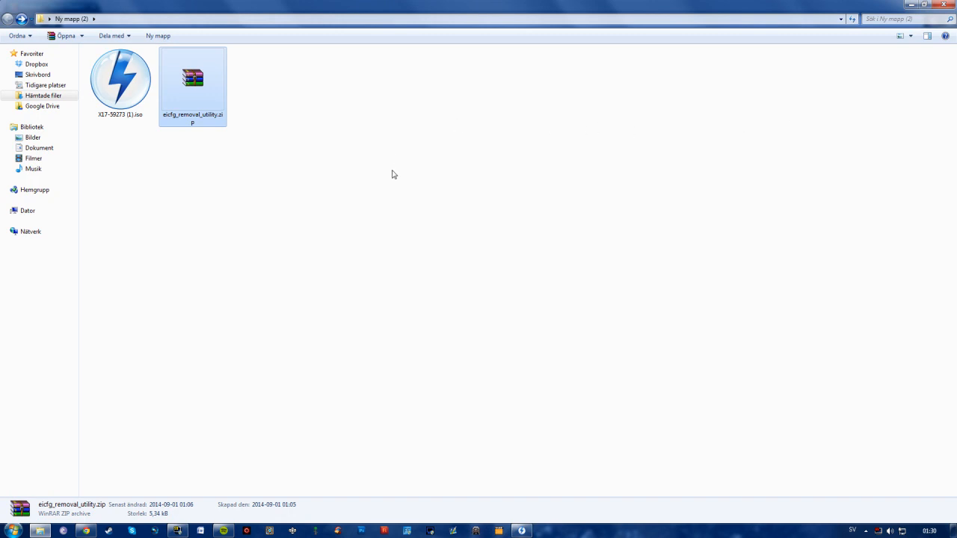
pyautogui.moveTo(380, 315)
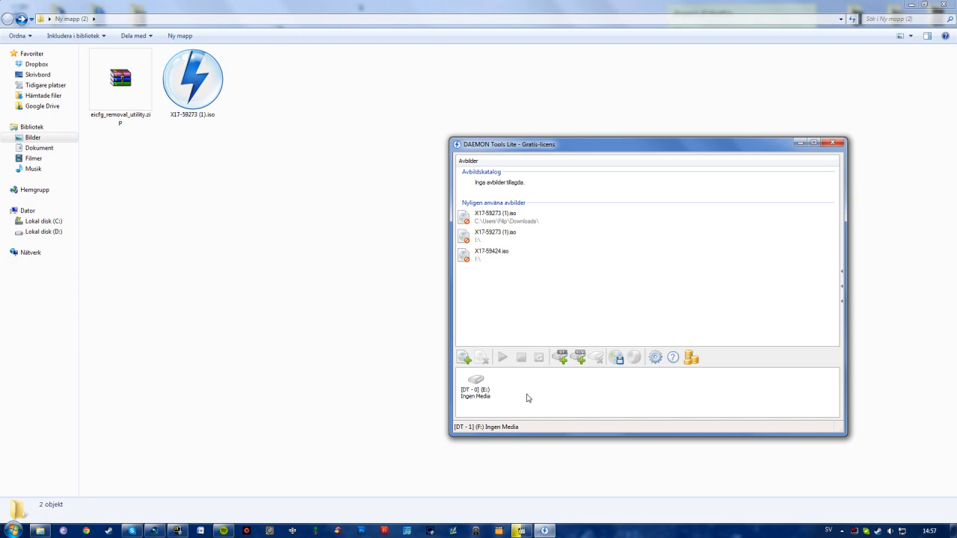
pyautogui.moveTo(520, 381)
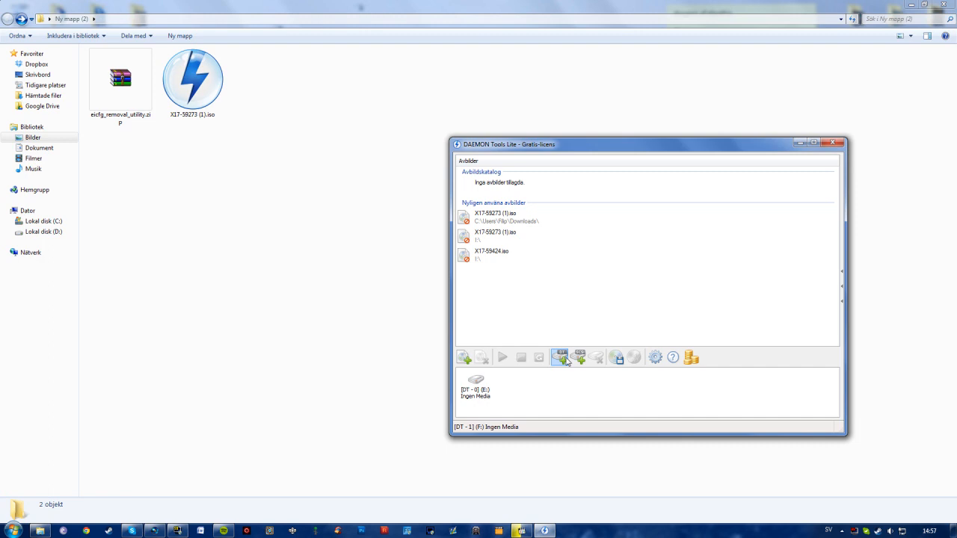
pyautogui.moveTo(558, 357)
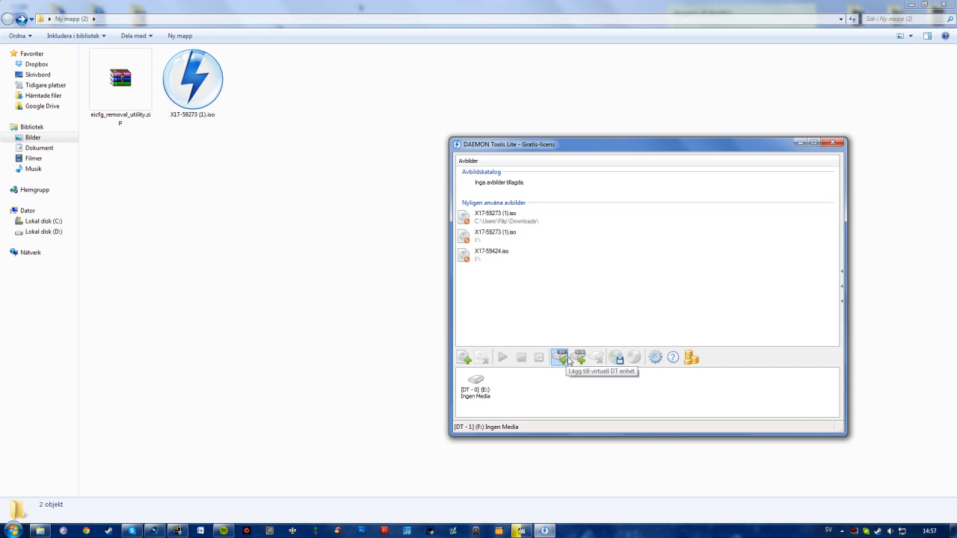
pyautogui.moveTo(580, 356)
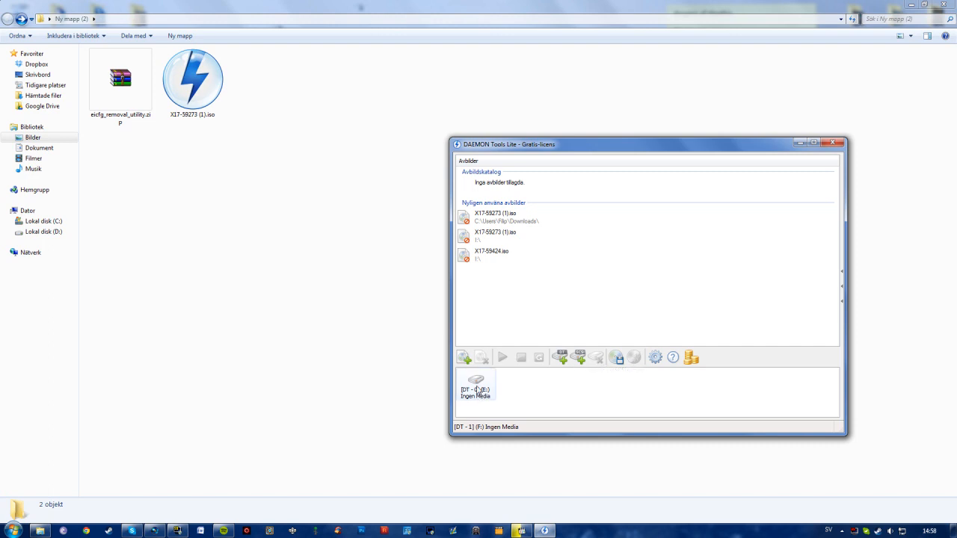
# Mount the patched Windows 7 ISO in the empty DAEMON Tools virtual drive via Montera.
pyautogui.click(476, 383)
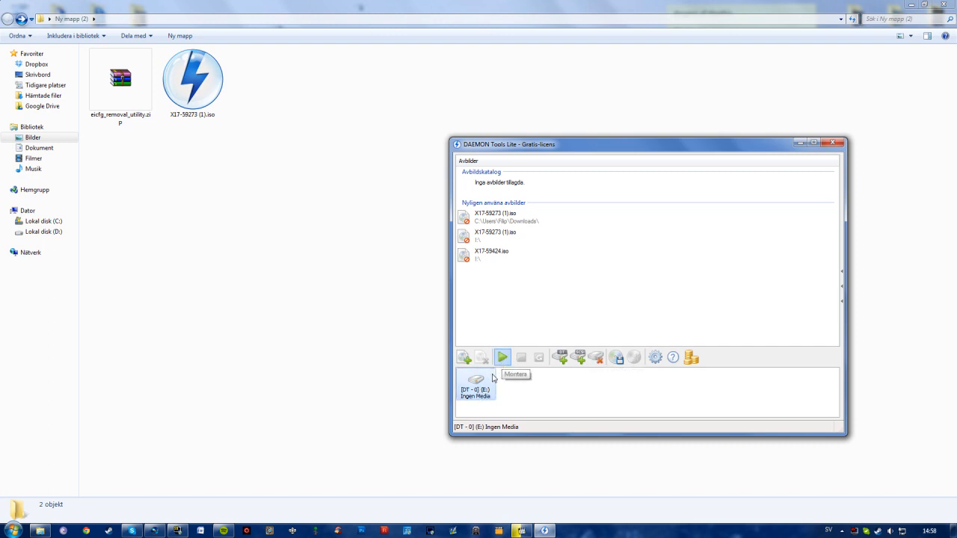
pyautogui.rightClick(475, 385)
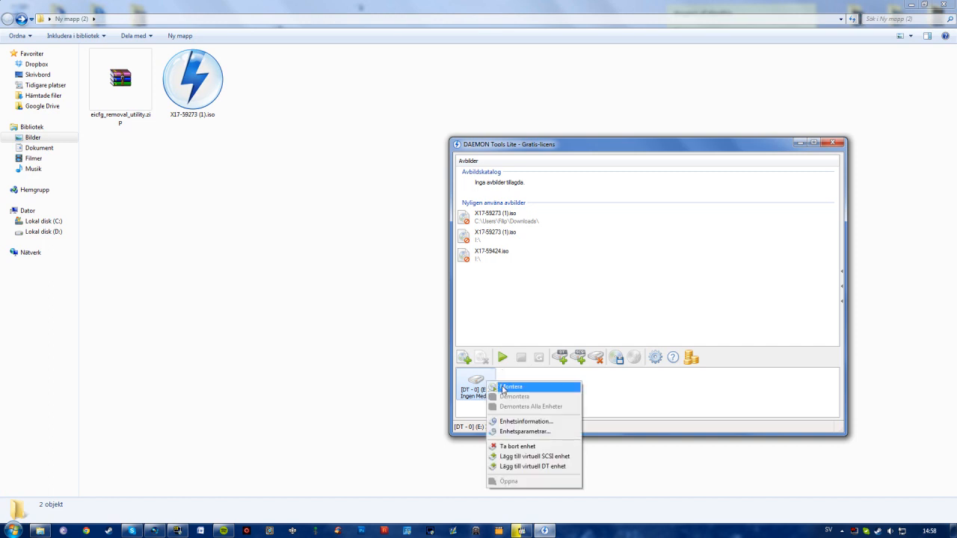
pyautogui.click(512, 386)
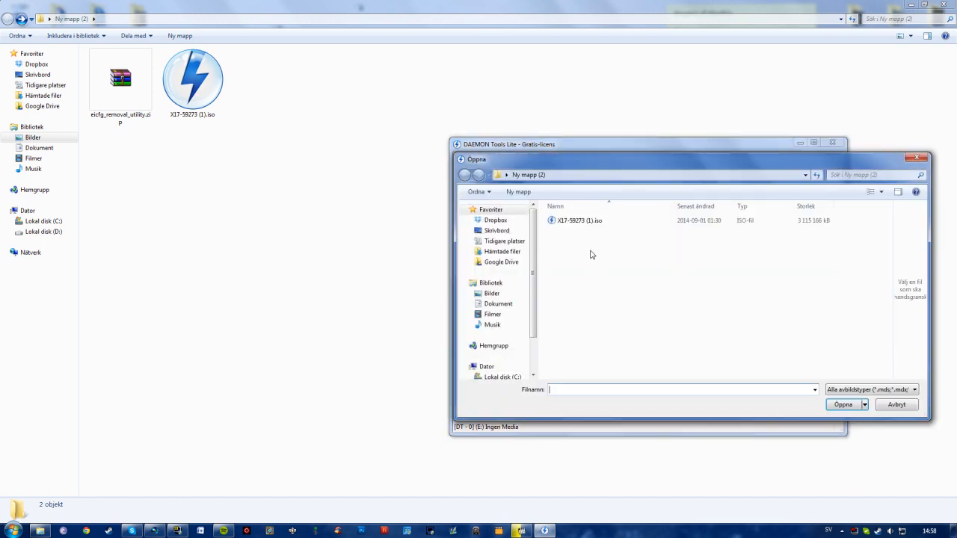
pyautogui.click(579, 222)
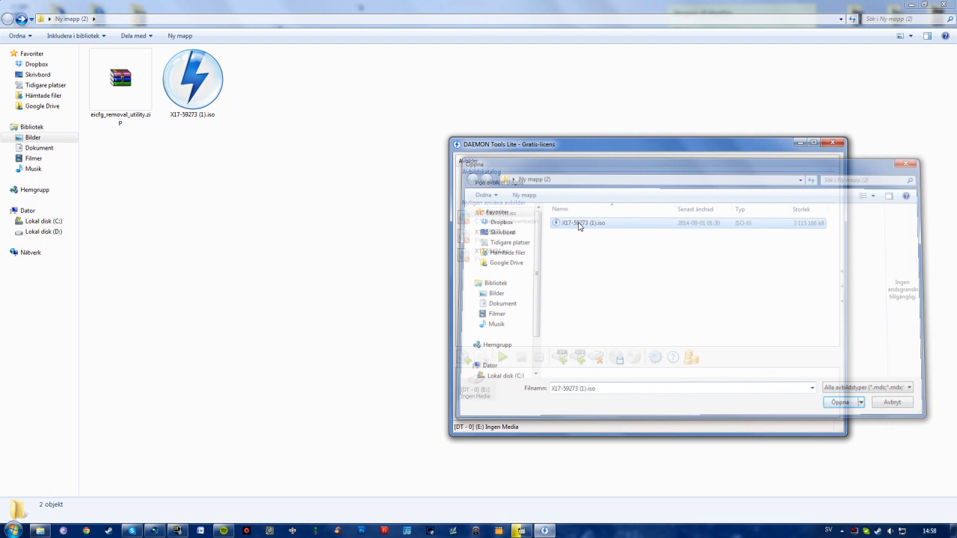
pyautogui.click(839, 402)
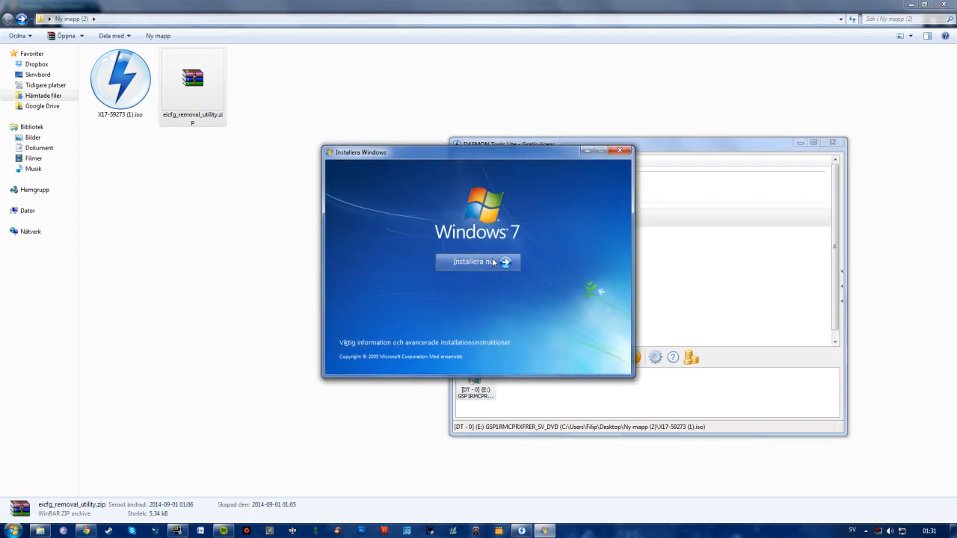
pyautogui.moveTo(470, 293)
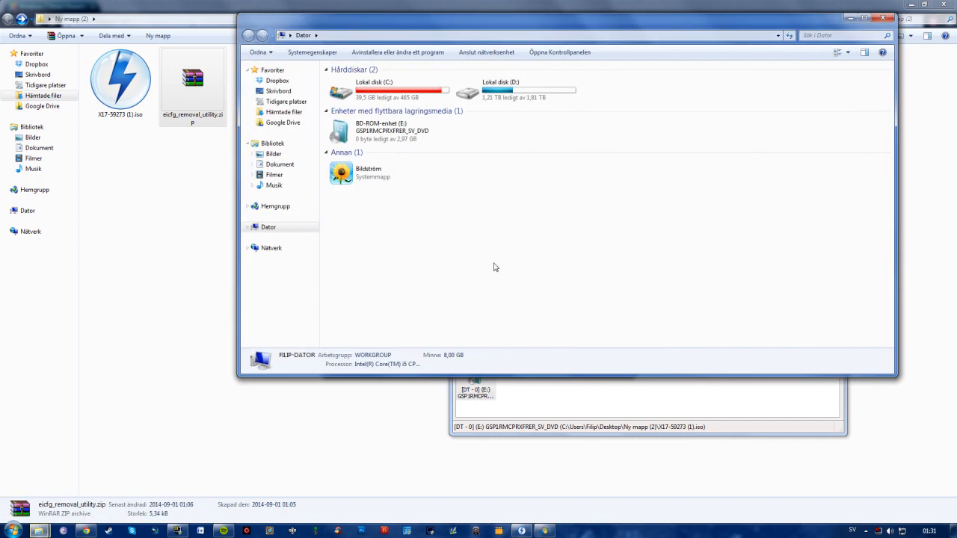
pyautogui.moveTo(385, 133)
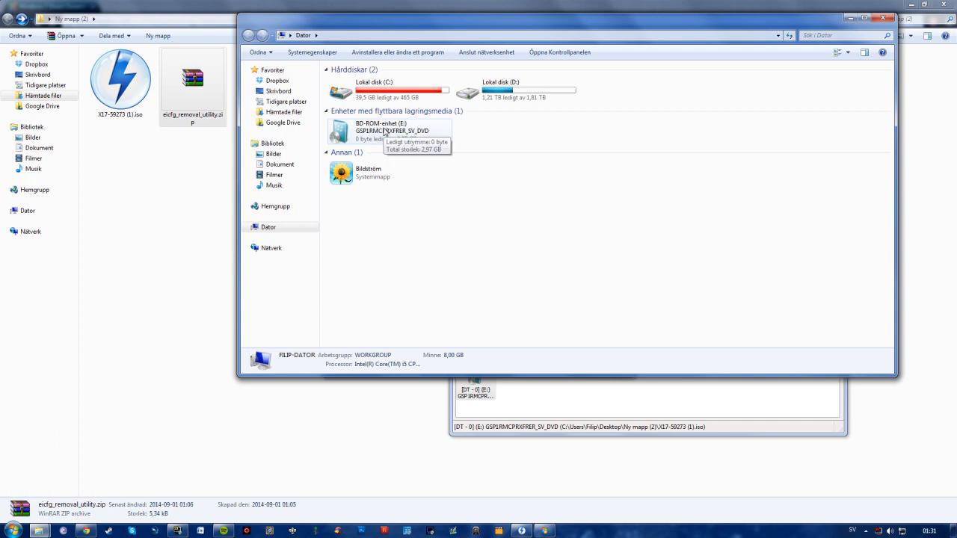
# Run the installer from the mounted BD-ROM disc and choose Installera nu.
pyautogui.rightClick(366, 132)
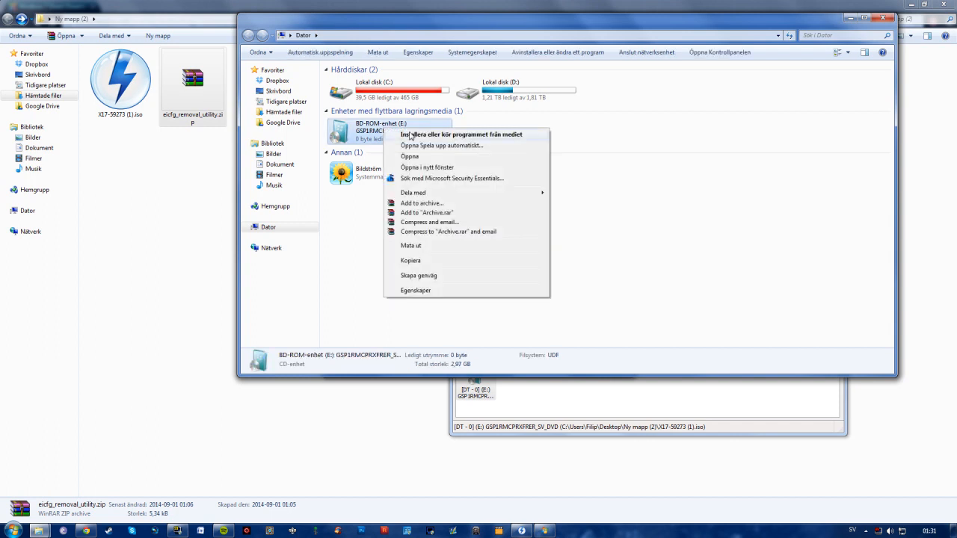
pyautogui.click(409, 157)
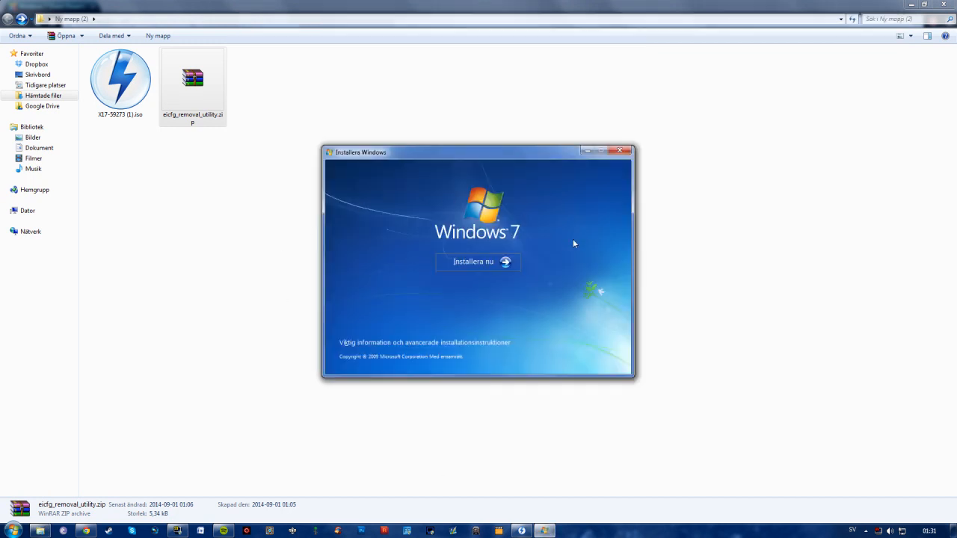
pyautogui.moveTo(477, 262)
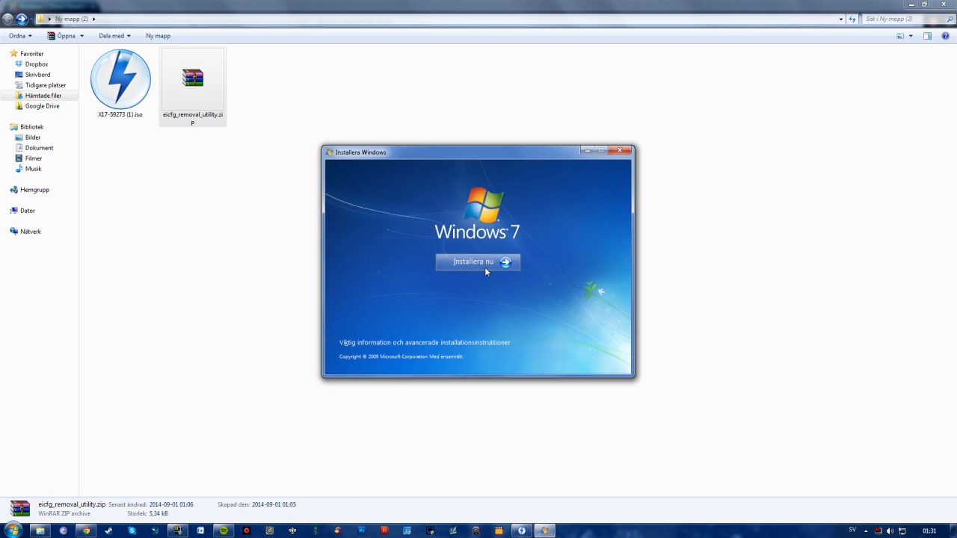
pyautogui.click(472, 262)
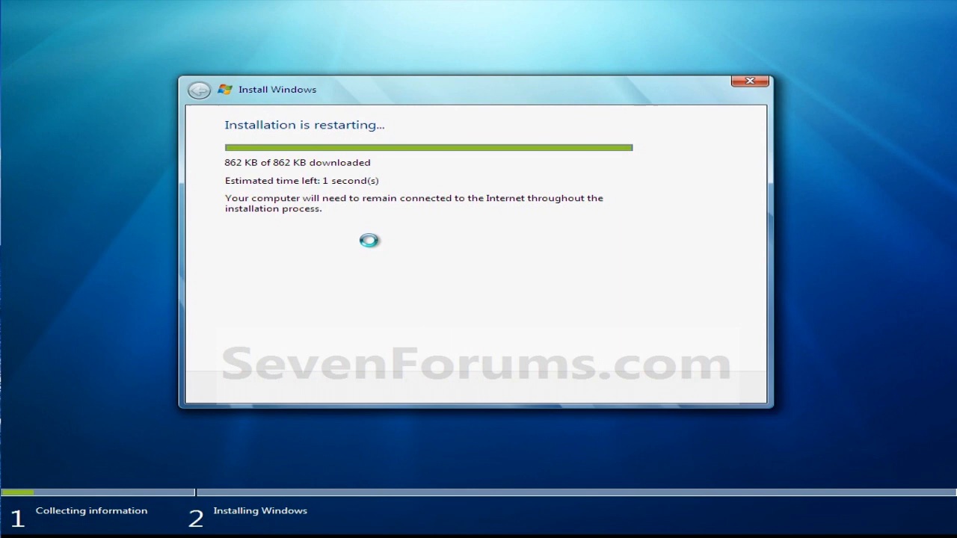
# Accept the license terms and continue with the product key left blank, no automatic activation.
pyautogui.click(229, 356)
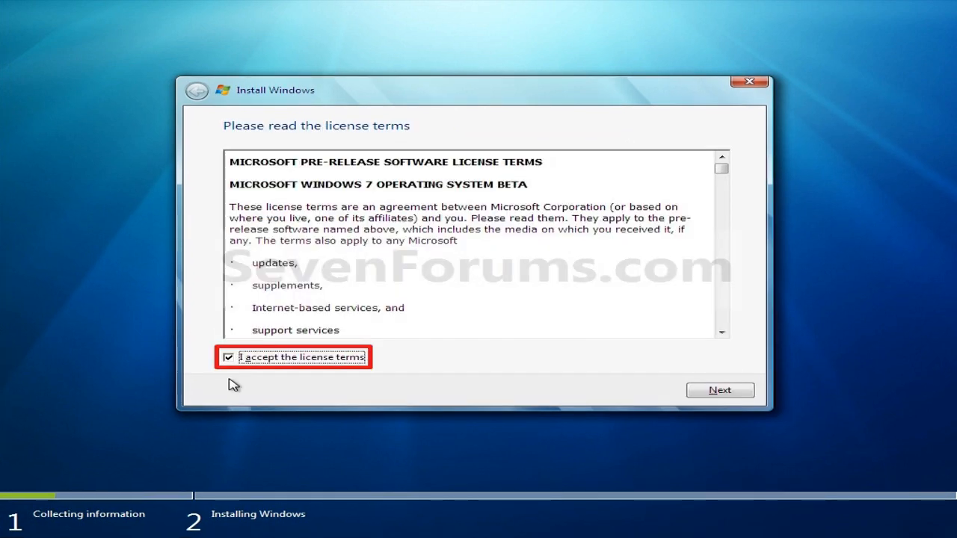
pyautogui.click(719, 389)
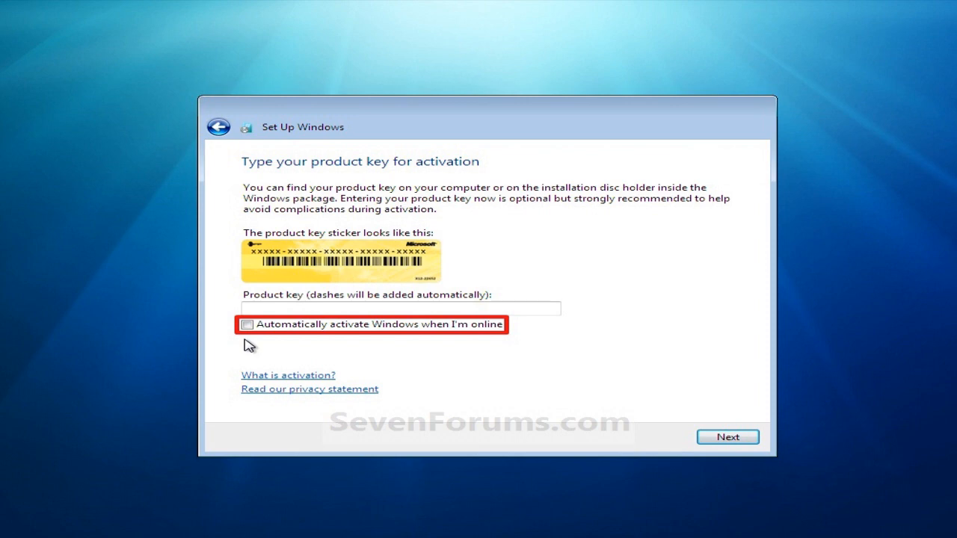
pyautogui.click(726, 437)
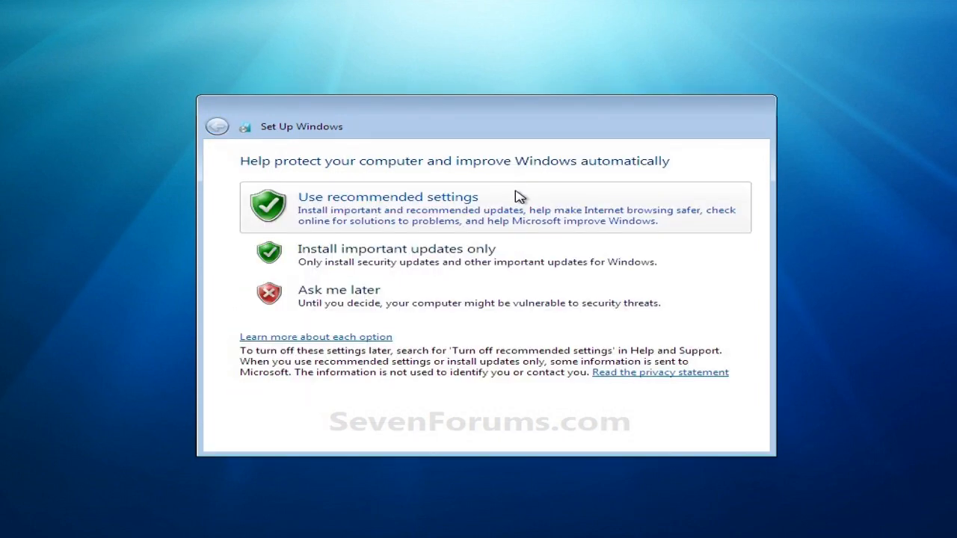